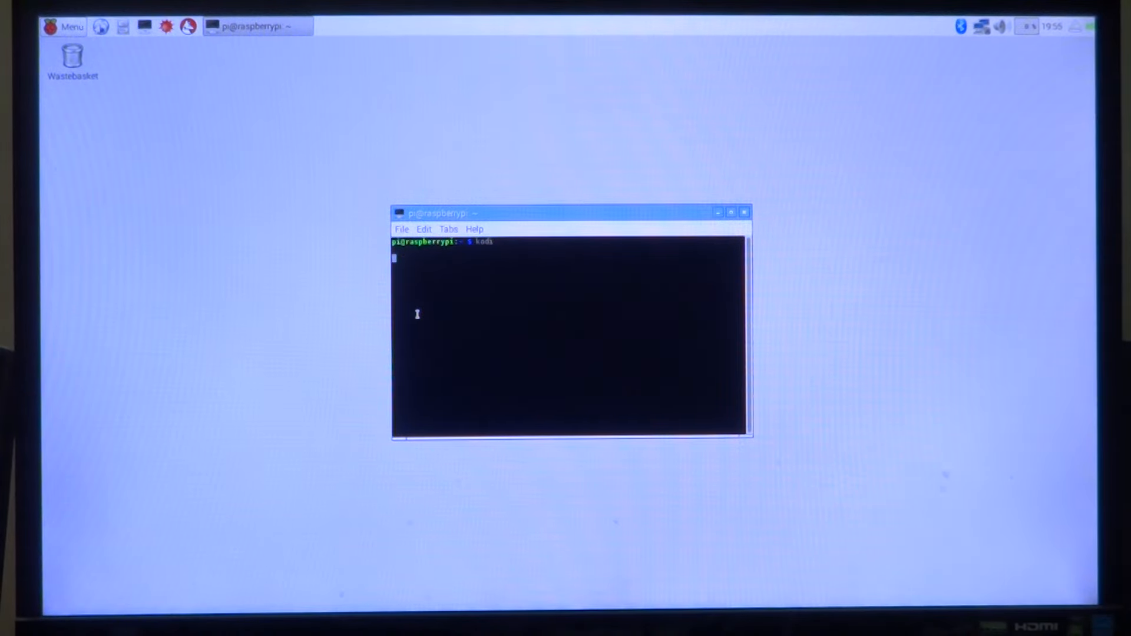
Run the kodi command from LXTerminal to launch Kodi to its home screen.
key(Return)
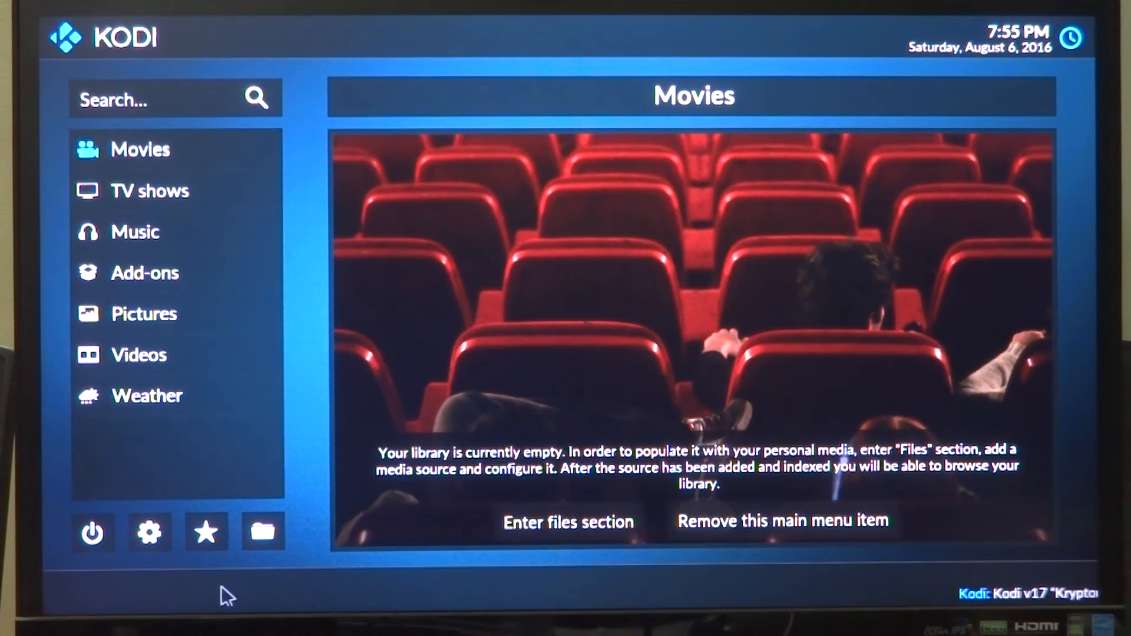
View Kodi's System information page confirming the Kodi 17.0 Alpha 2 build on Raspbian.
click(148, 532)
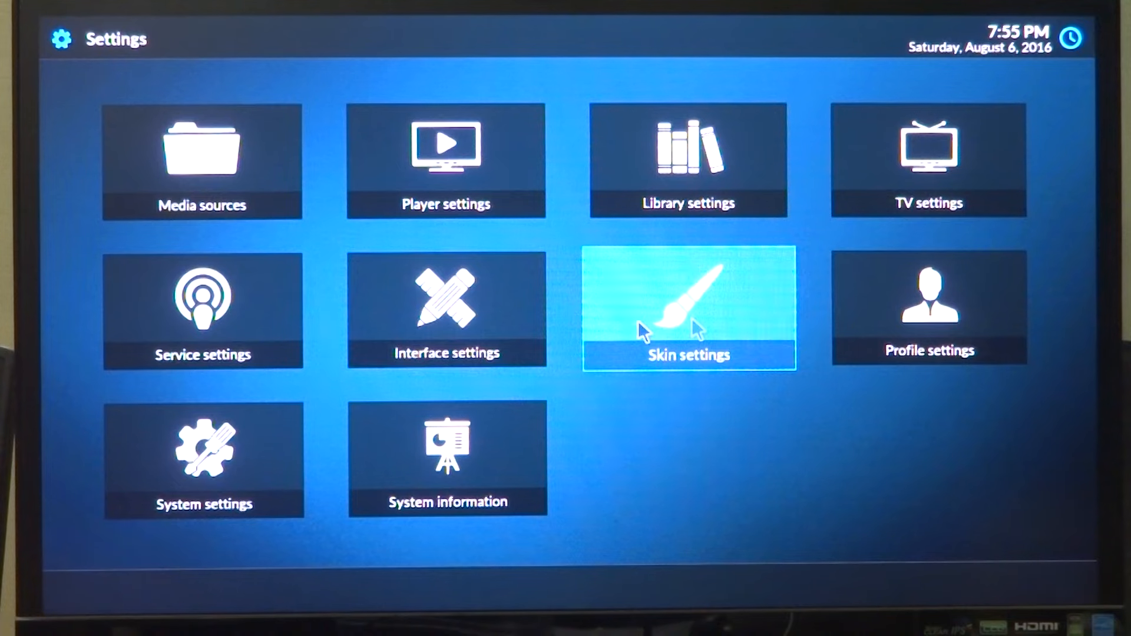
click(447, 459)
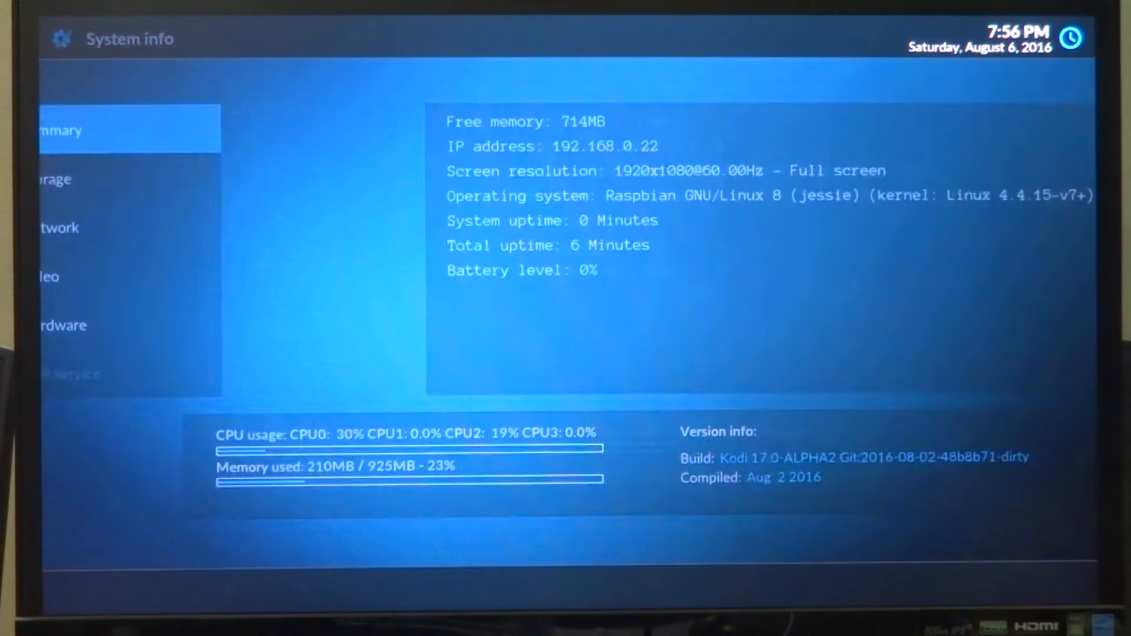
click(136, 276)
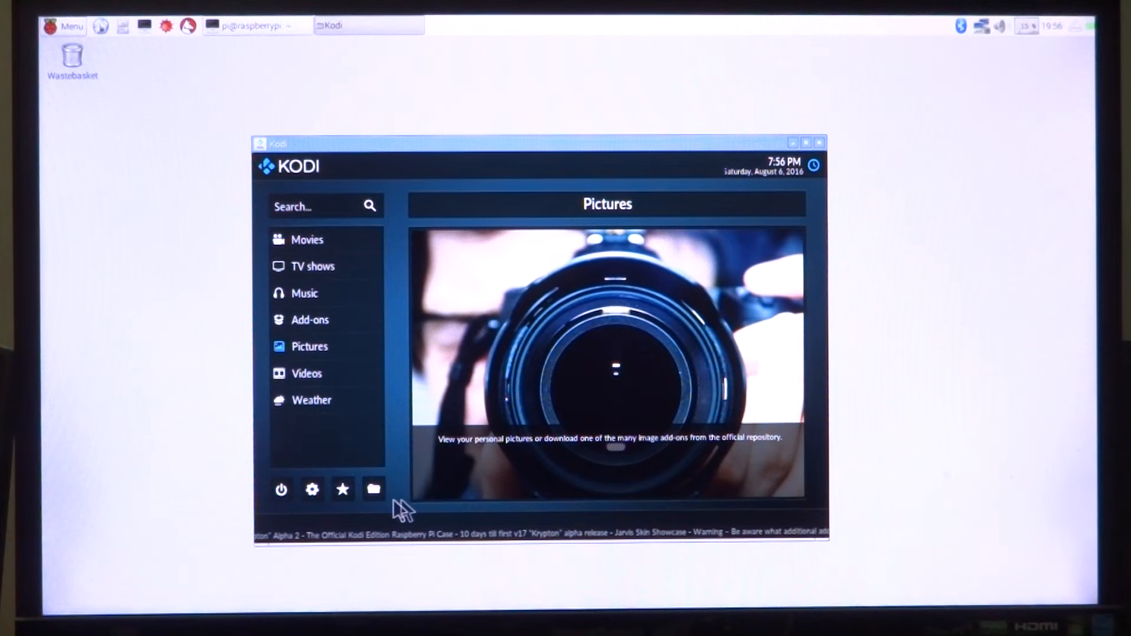
click(311, 489)
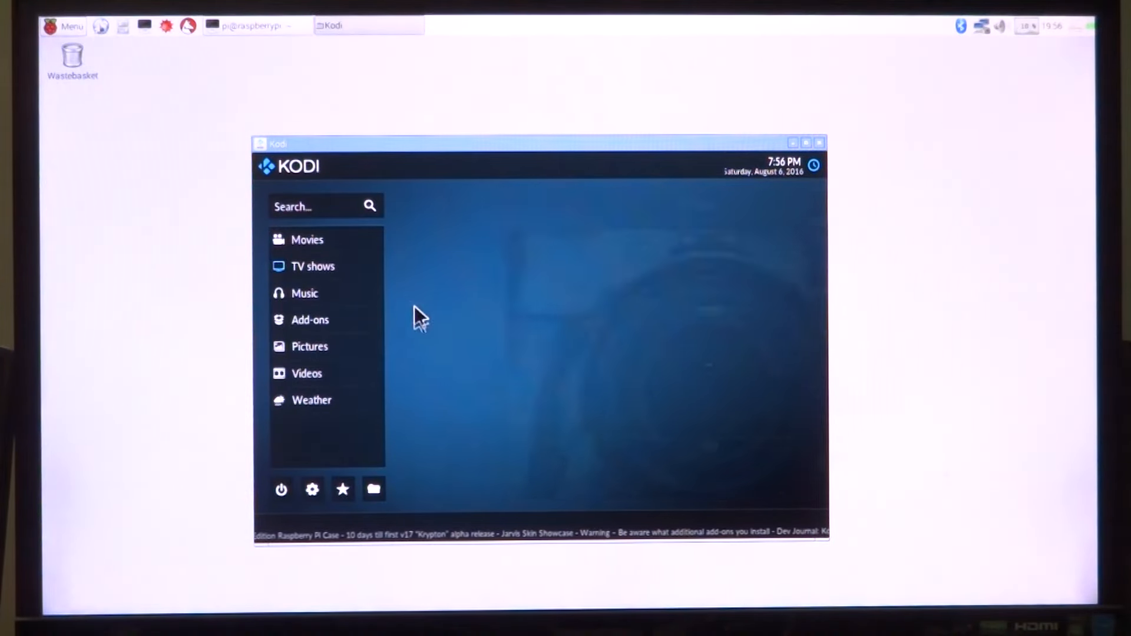
click(311, 400)
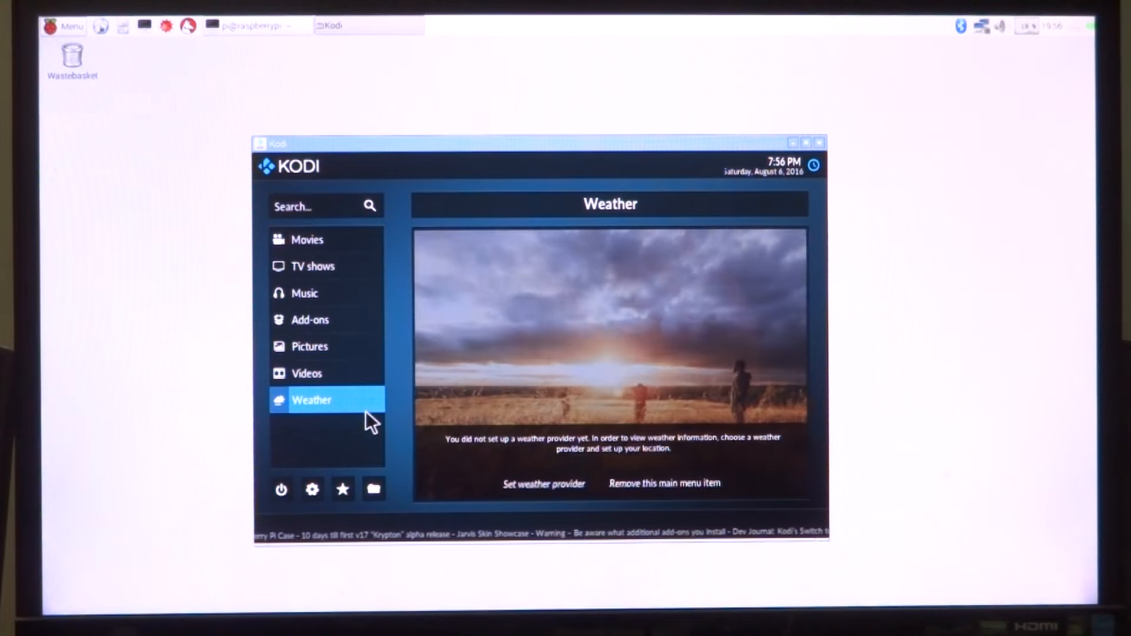
click(310, 347)
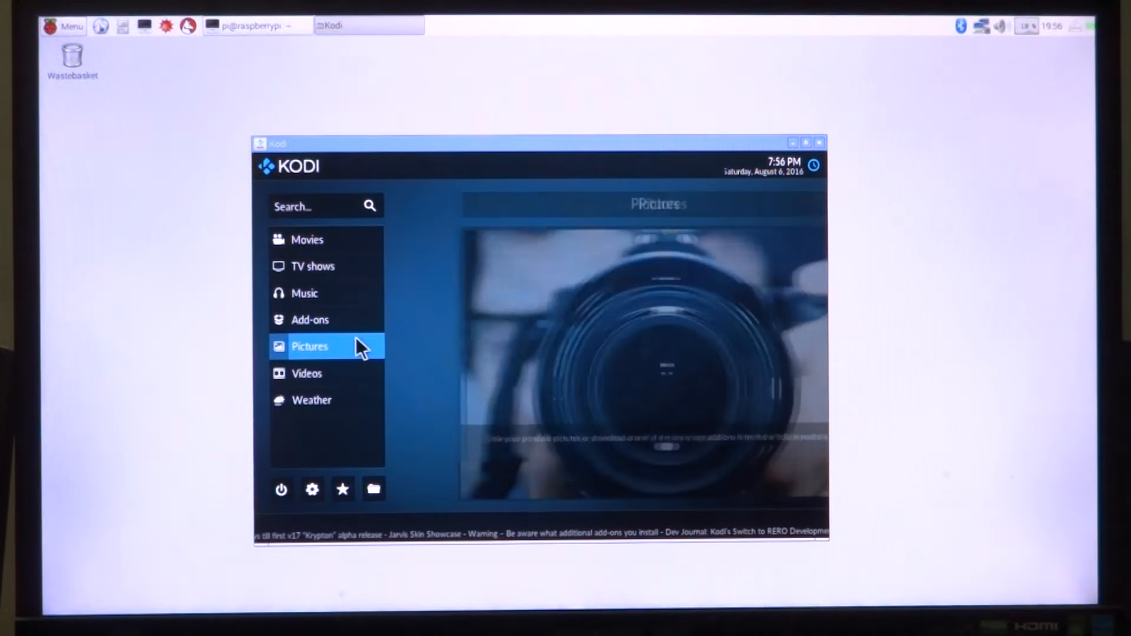